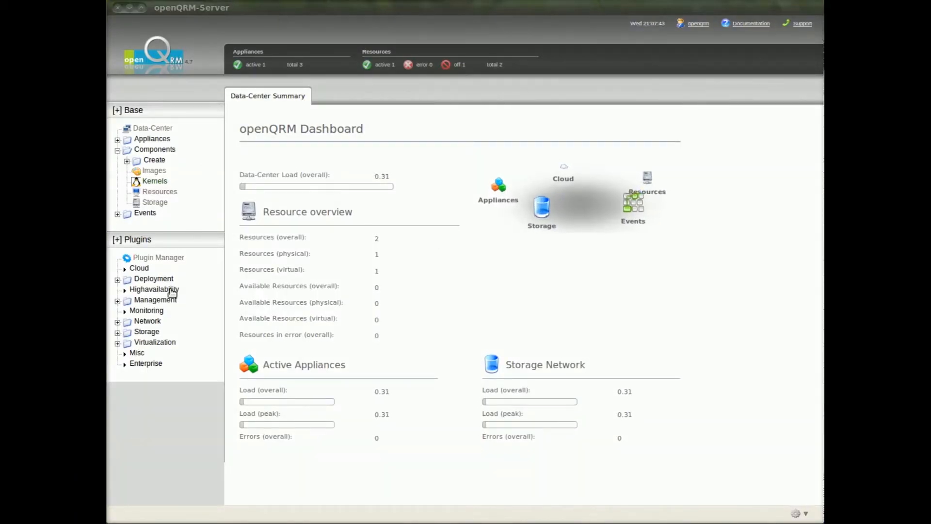
Show the Hybrid-Cloud Accounts page listing the UEC and EC2 accounts
click(153, 278)
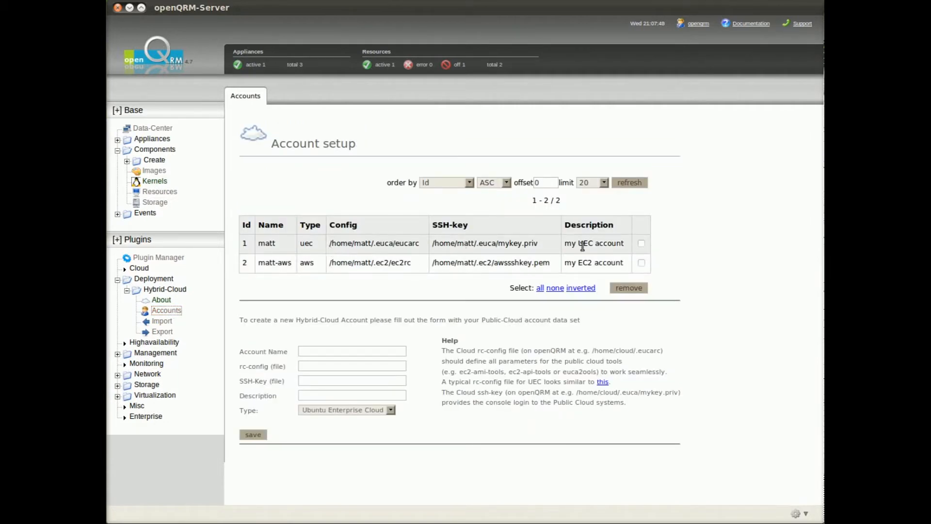
mouse_move(308, 277)
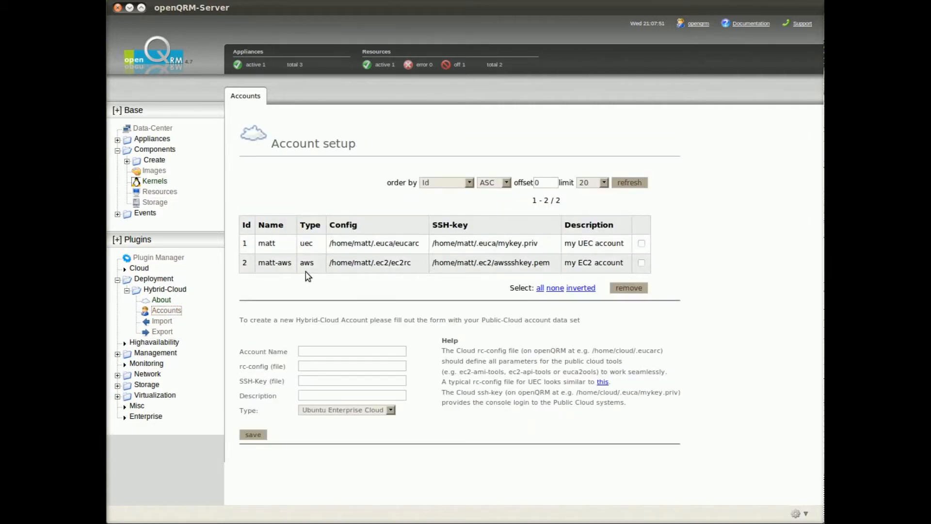
mouse_move(586, 272)
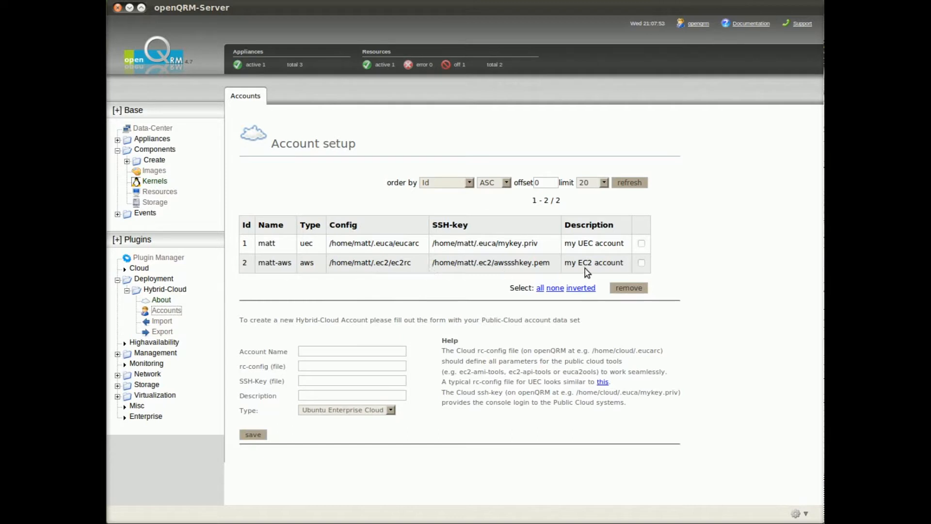
mouse_move(345, 414)
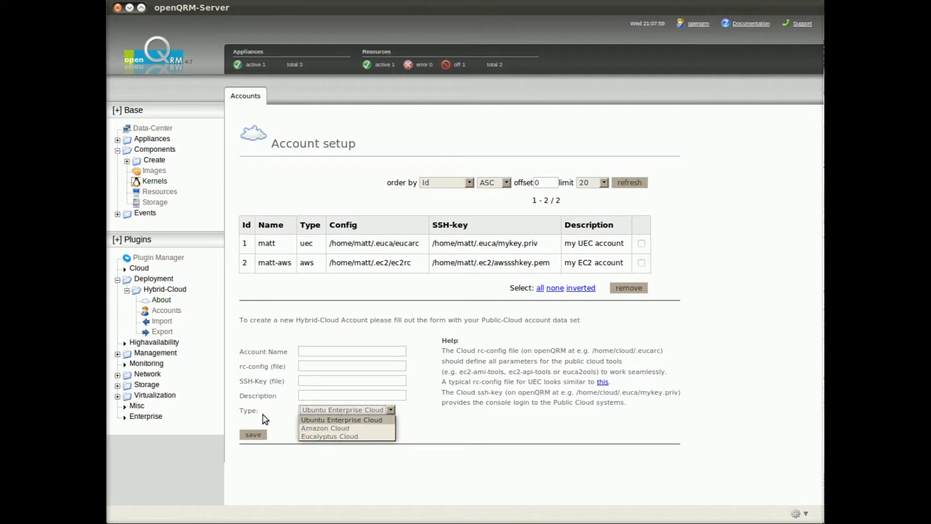
Begin a Hybrid-Cloud import using the matt-aws EC2 account
click(162, 321)
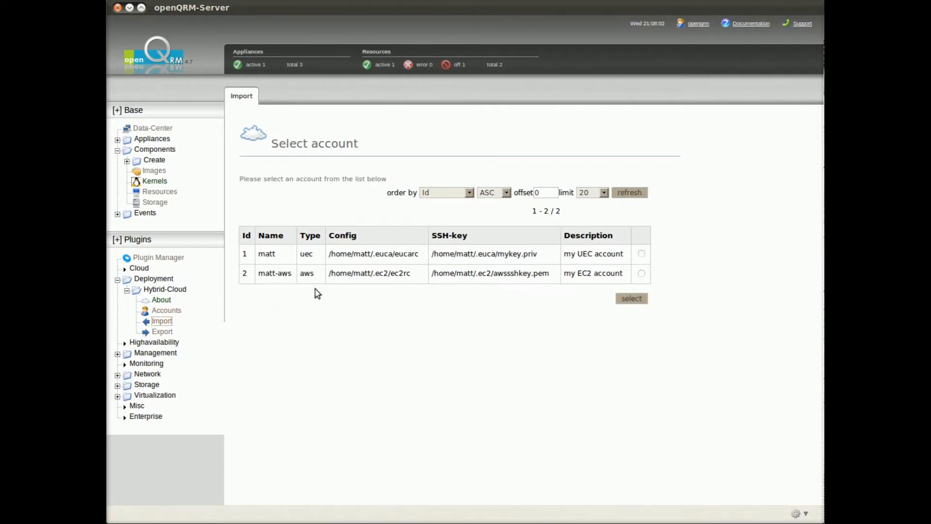
click(642, 274)
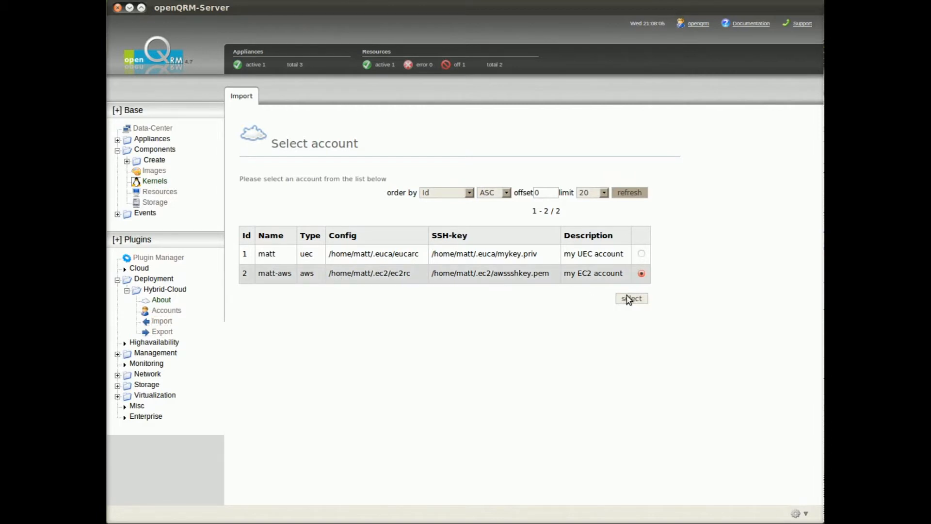
click(631, 298)
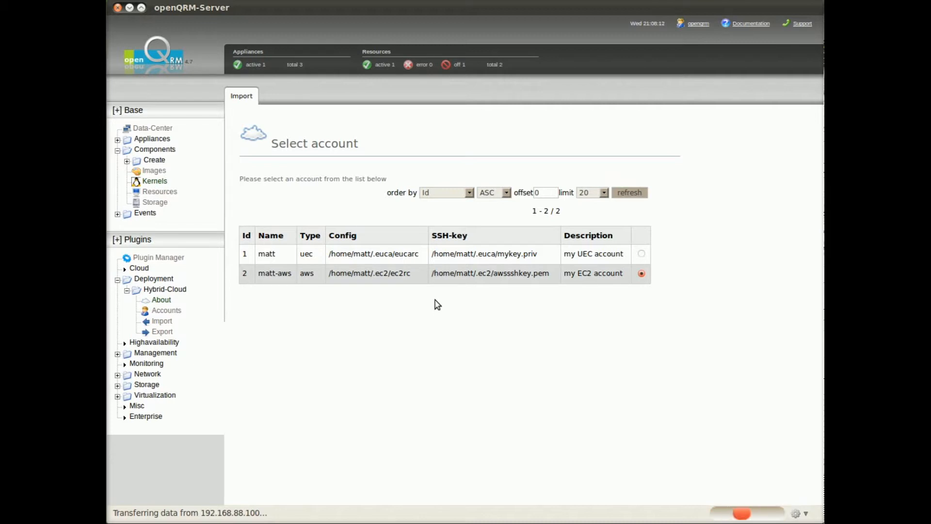
click(641, 274)
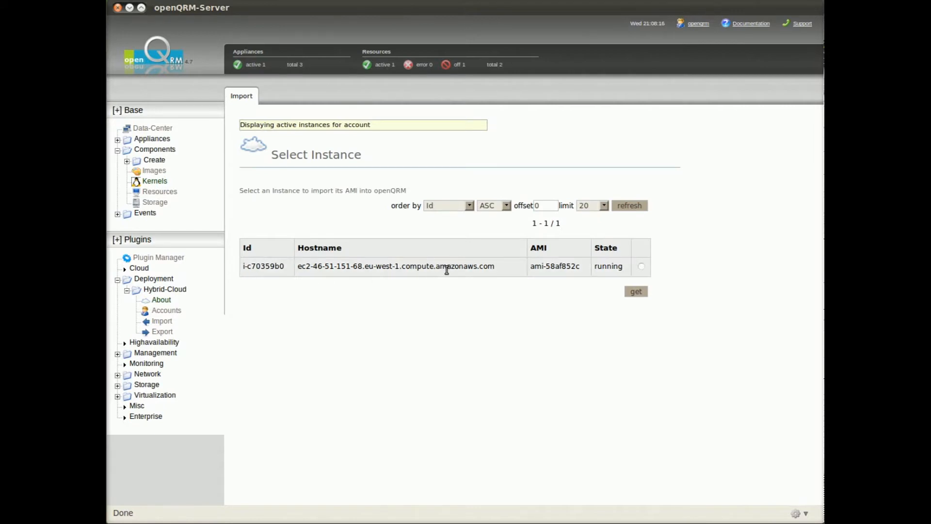
Import instance i-c70359b0's AMI into the ec2debianimport server image
click(641, 266)
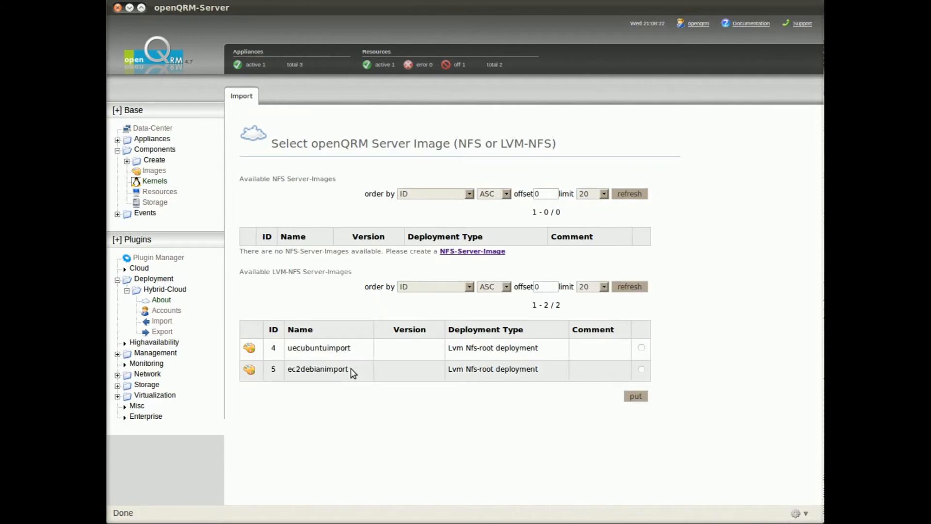
click(641, 369)
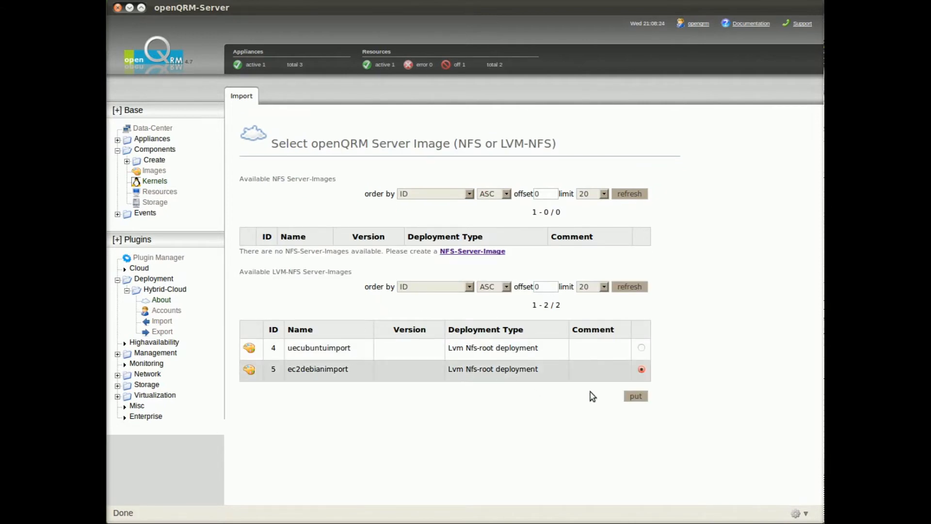
click(634, 396)
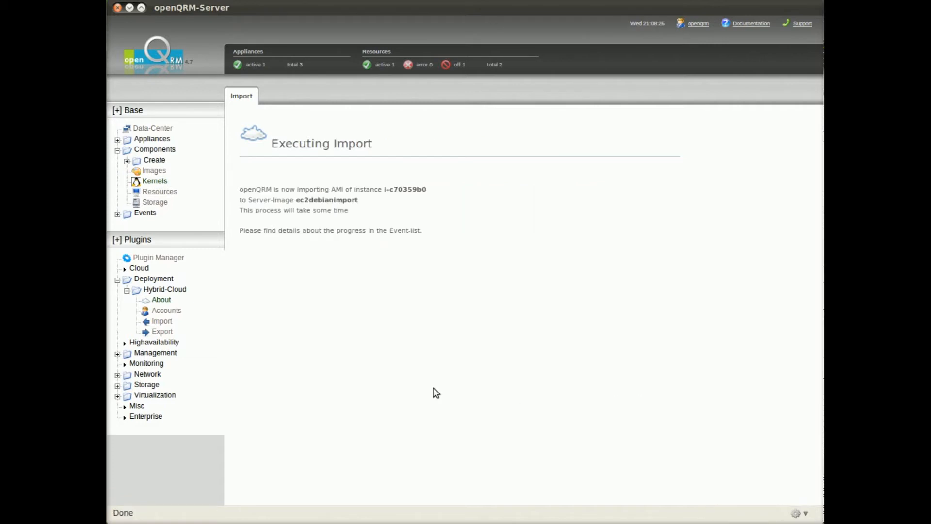
mouse_move(261, 273)
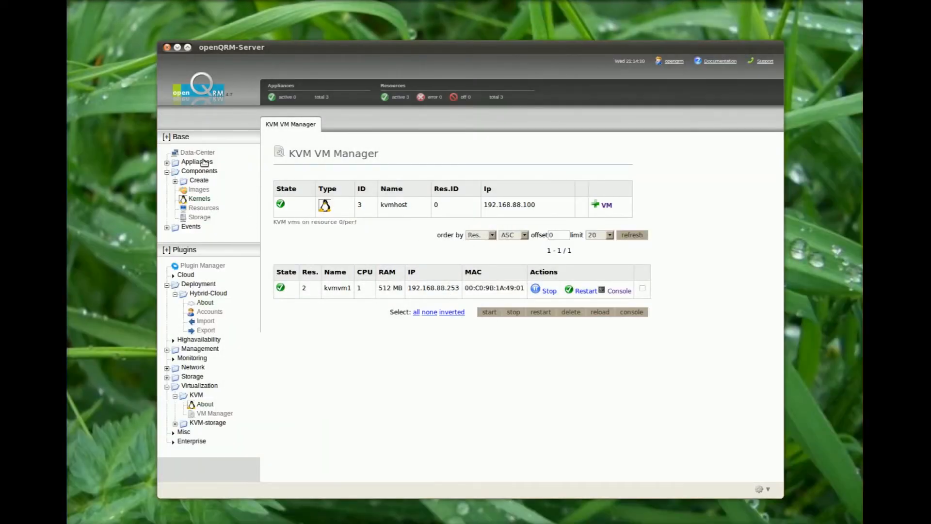
Create a new appliance under Base > Appliances with idle2 selected as its resource
click(198, 171)
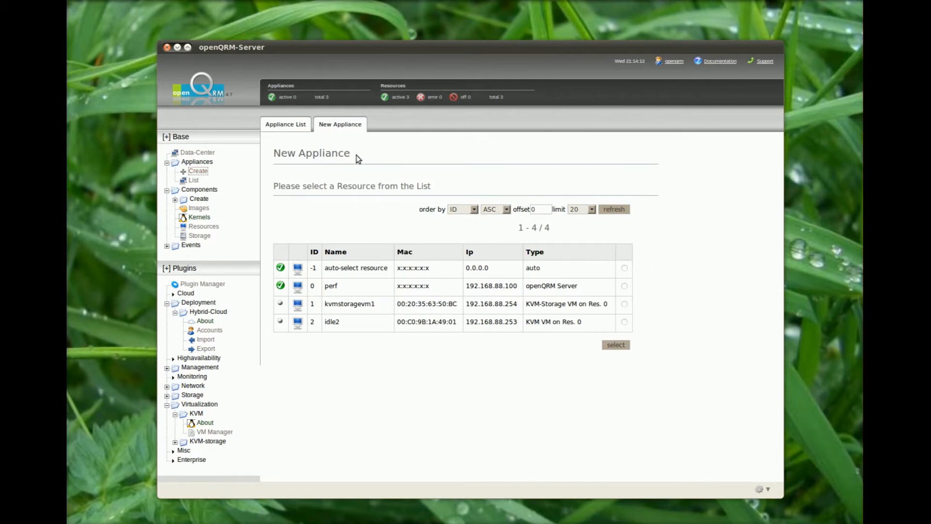
click(624, 322)
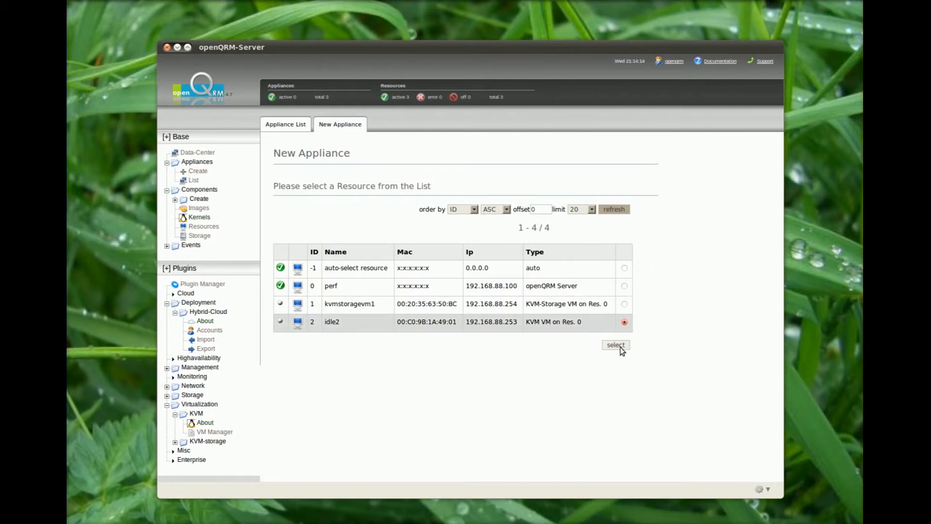
Save appliance uecubuntuimport with image uecubuntuimport as a KVM VM on idle2
click(615, 345)
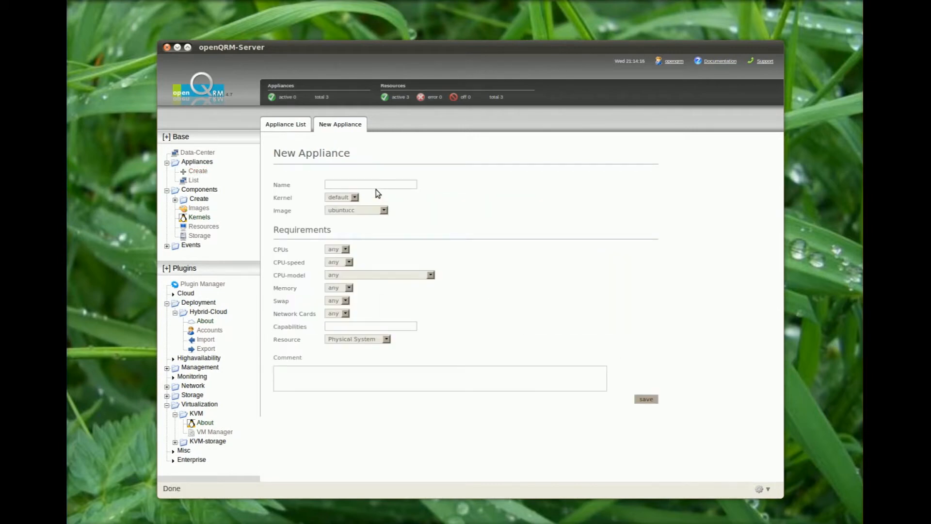
click(384, 210)
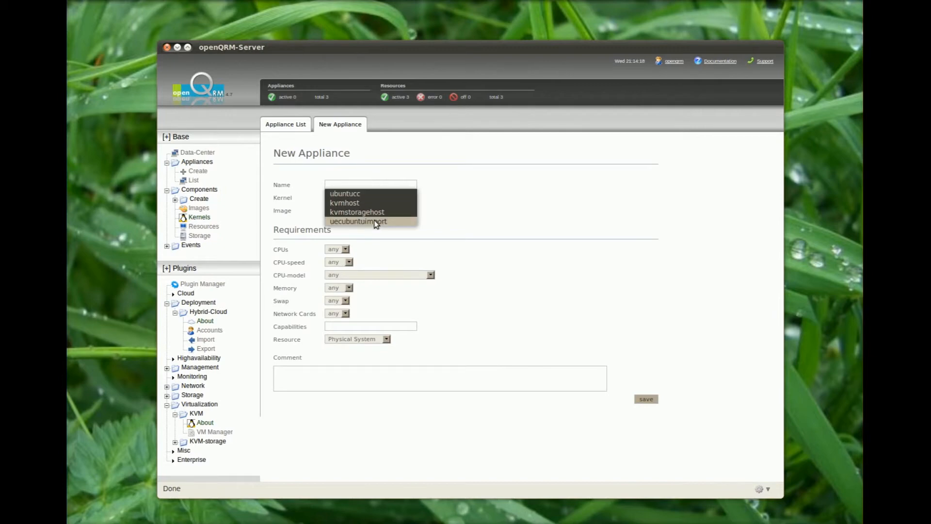
click(358, 221)
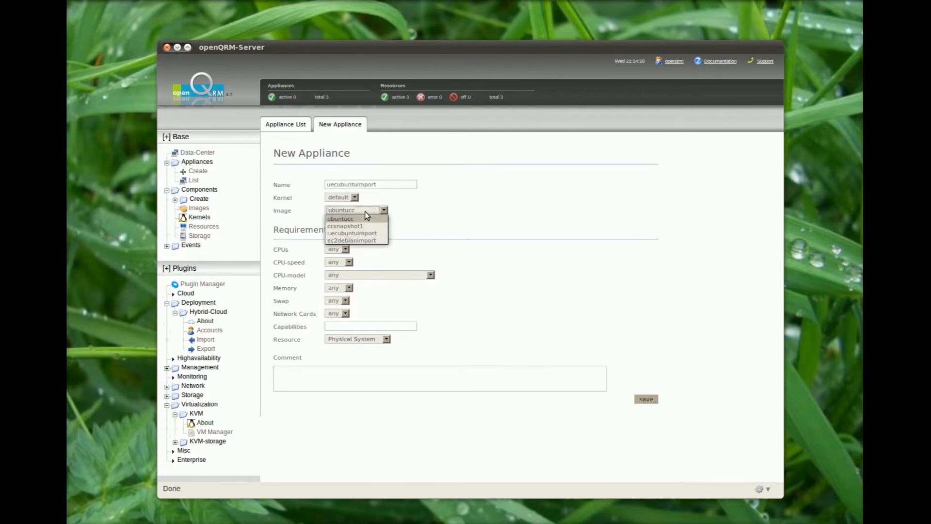
mouse_move(366, 233)
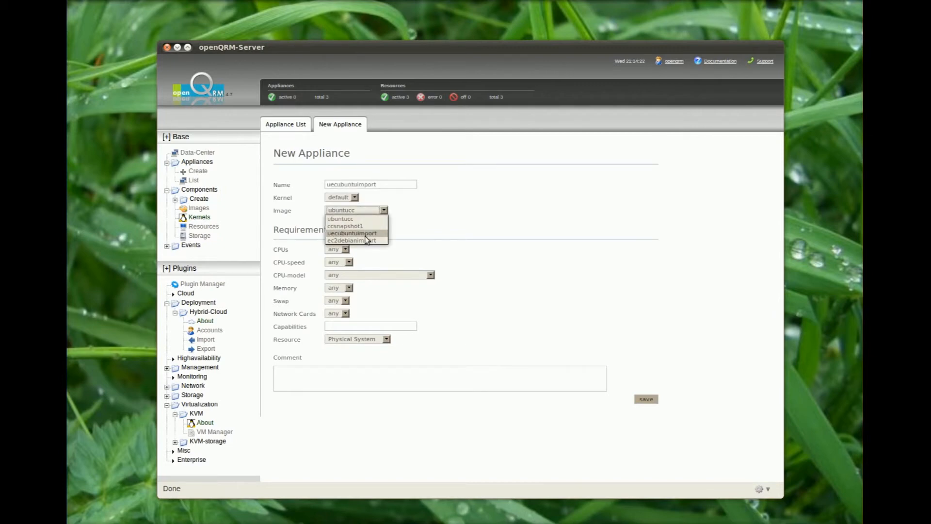
click(351, 233)
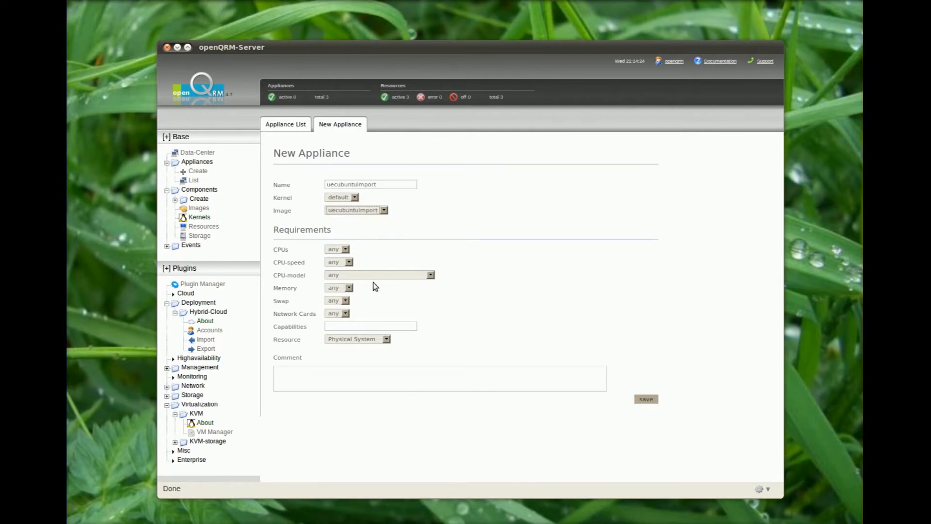
click(386, 339)
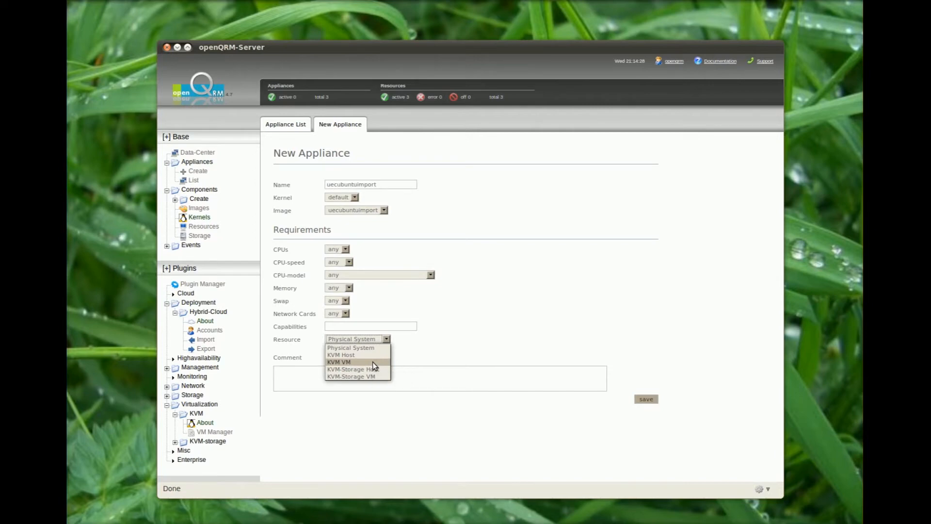
click(646, 399)
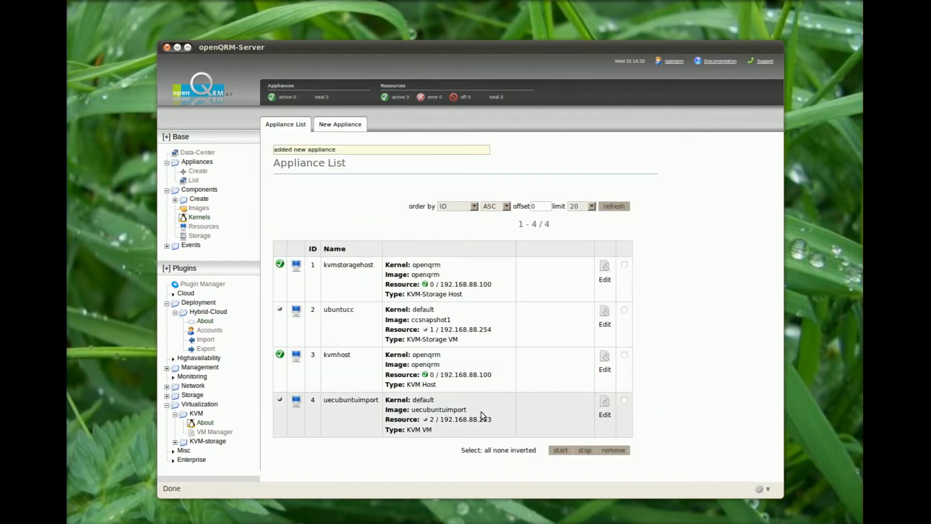
Start the uecubuntuimport appliance from the Appliance List
click(624, 399)
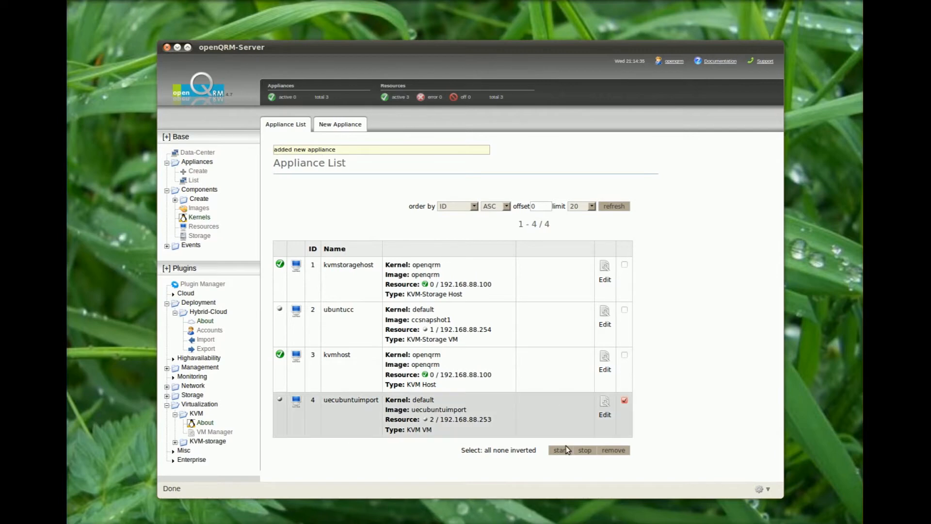
click(559, 449)
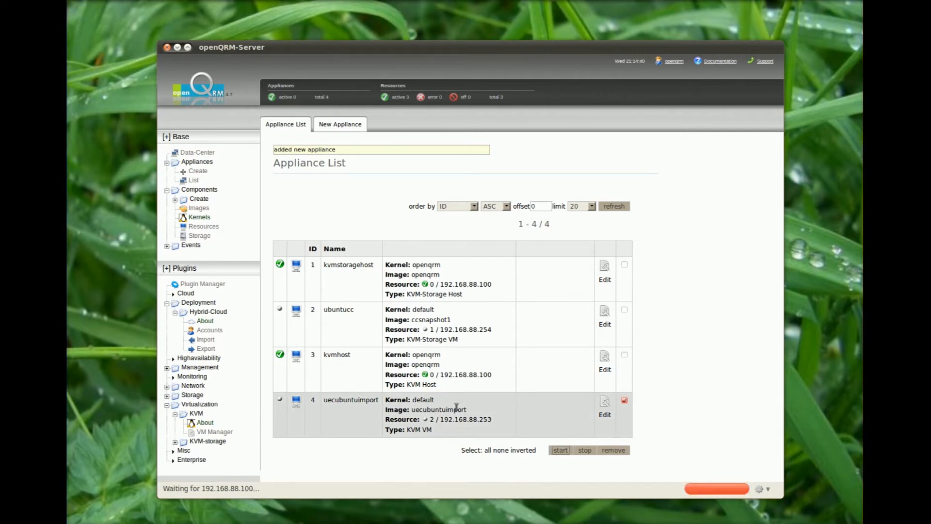
click(560, 449)
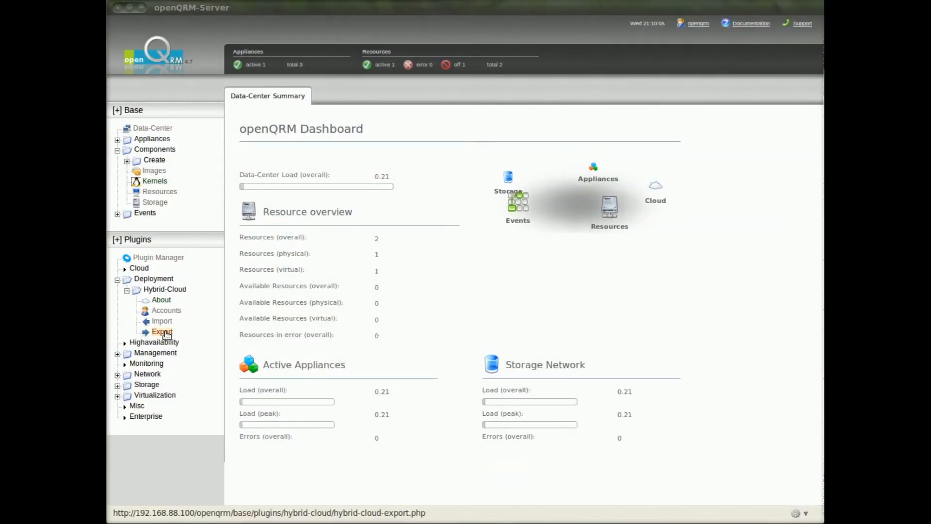
mouse_move(162, 332)
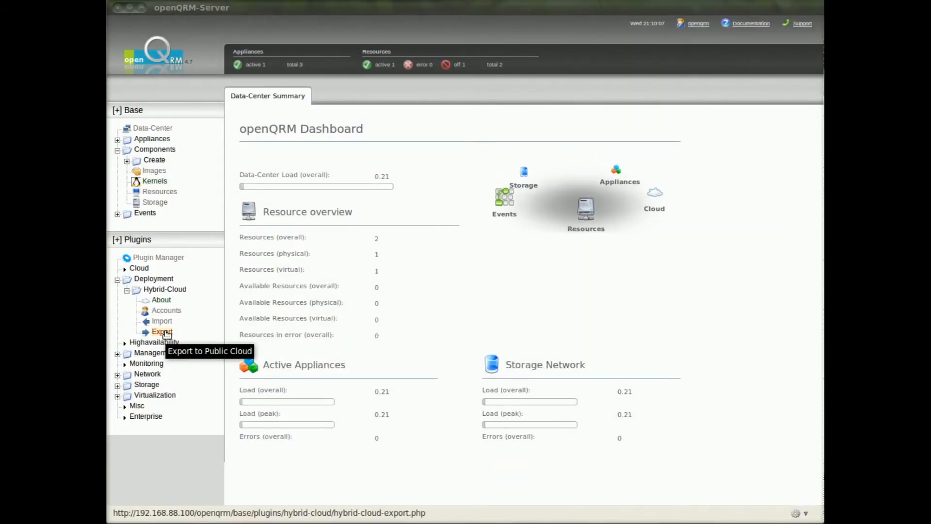
Export ec2debianimport to the UEC account and proceed to the AMI configuration page
click(162, 332)
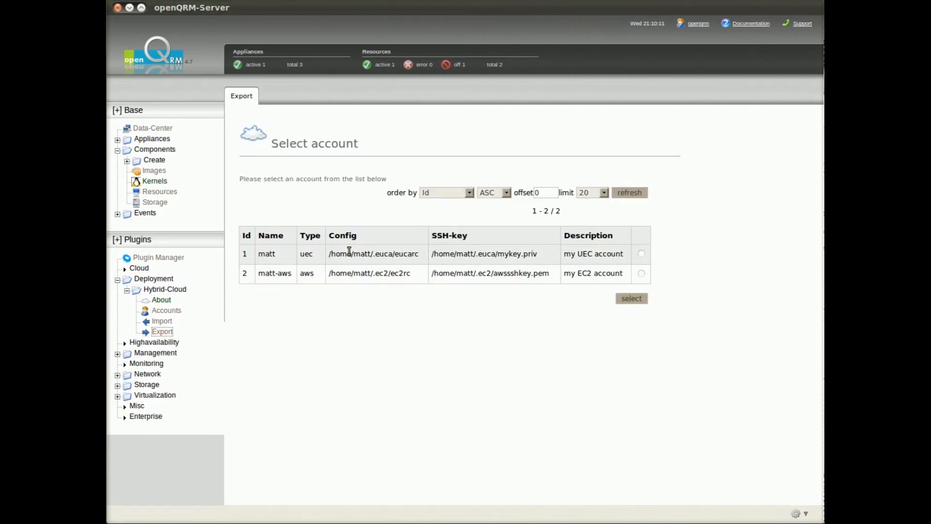
click(641, 253)
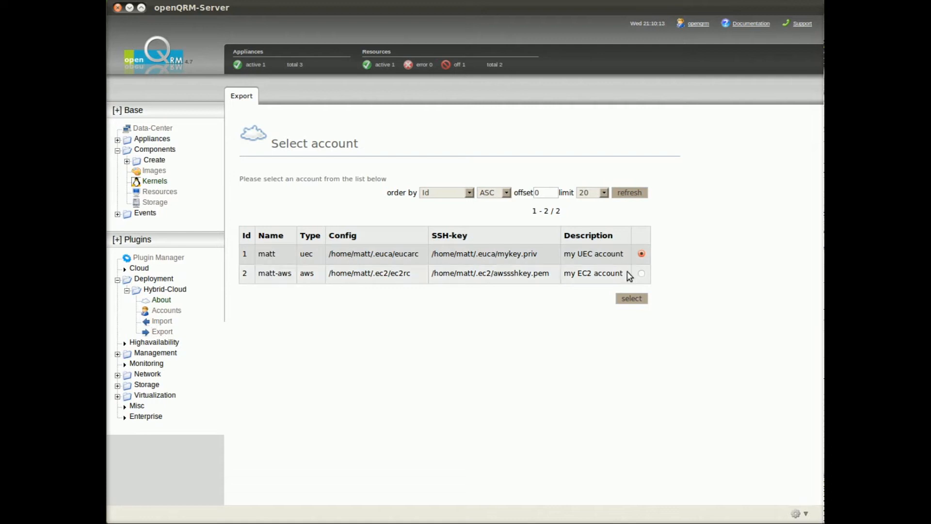
click(631, 298)
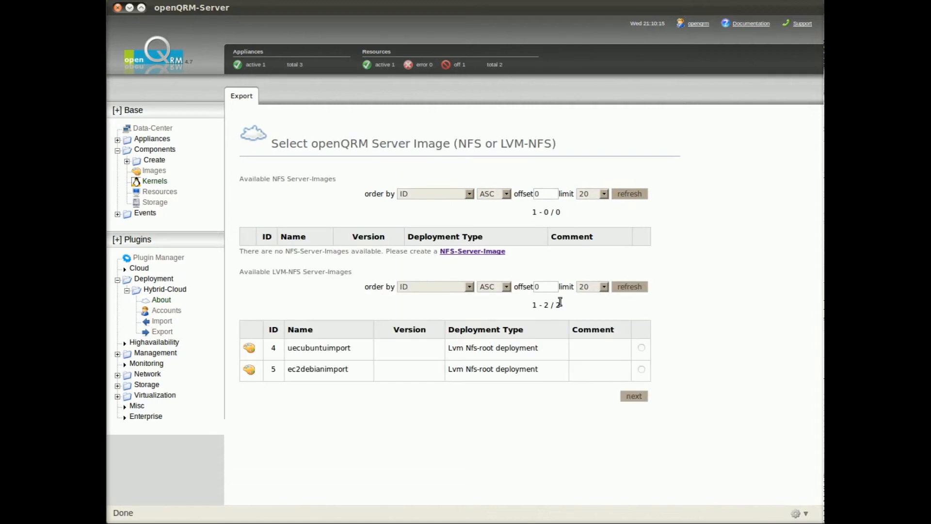
mouse_move(362, 375)
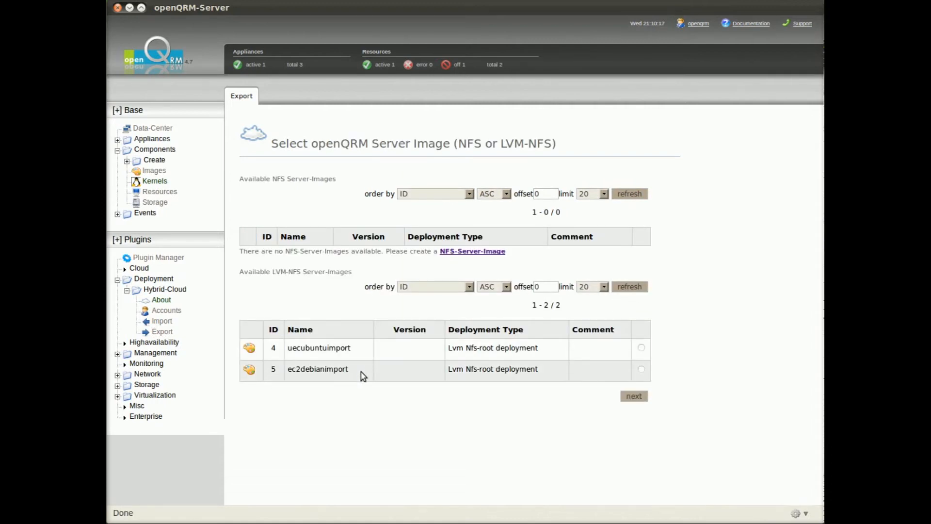
click(642, 368)
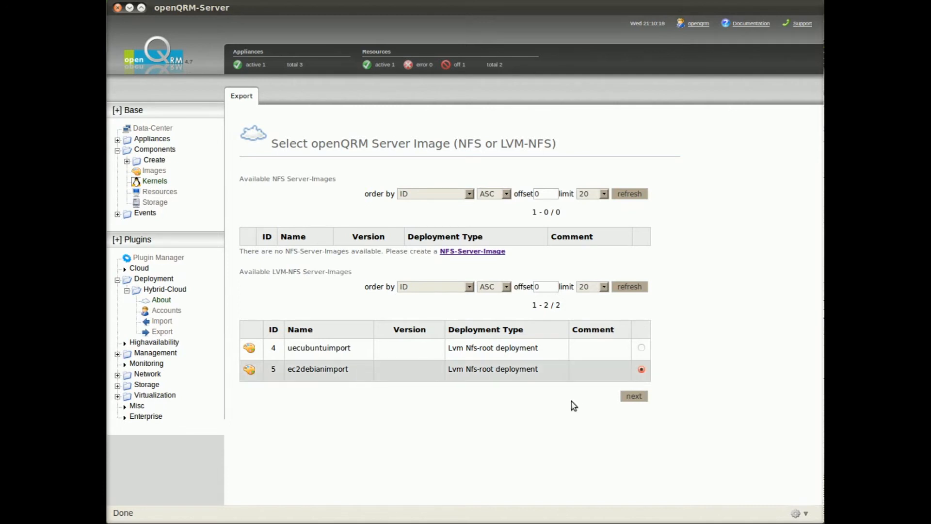
click(633, 395)
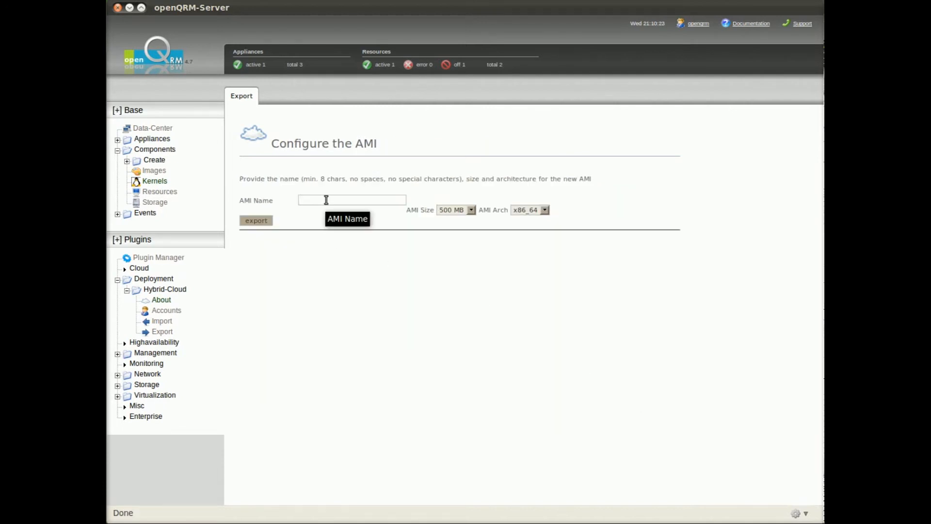
Export as a new x86_64 AMI named uecdebianexport with 5 GB size
text(uecdeb)
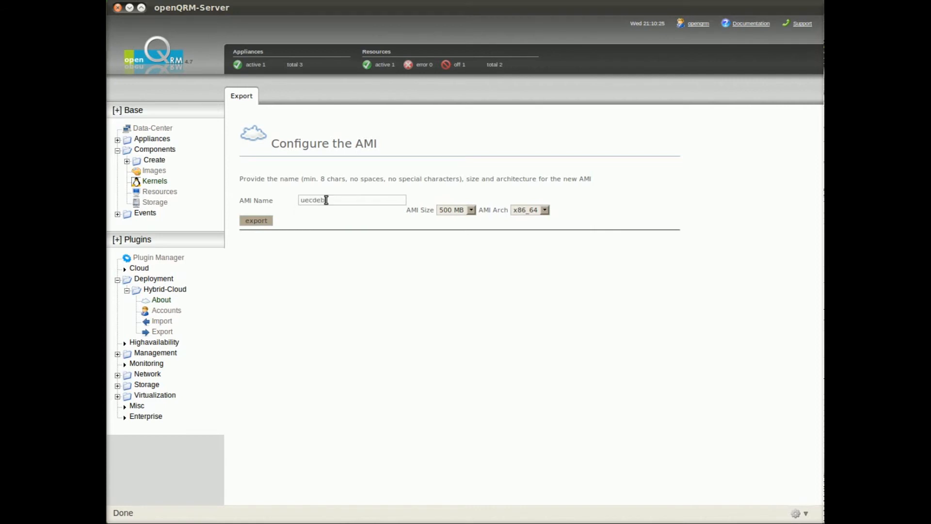
text(anexport)
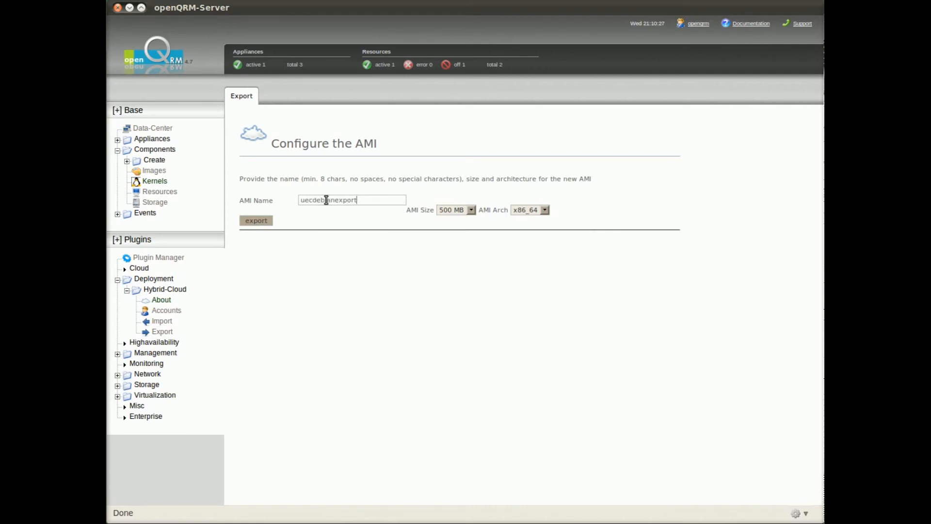
click(470, 209)
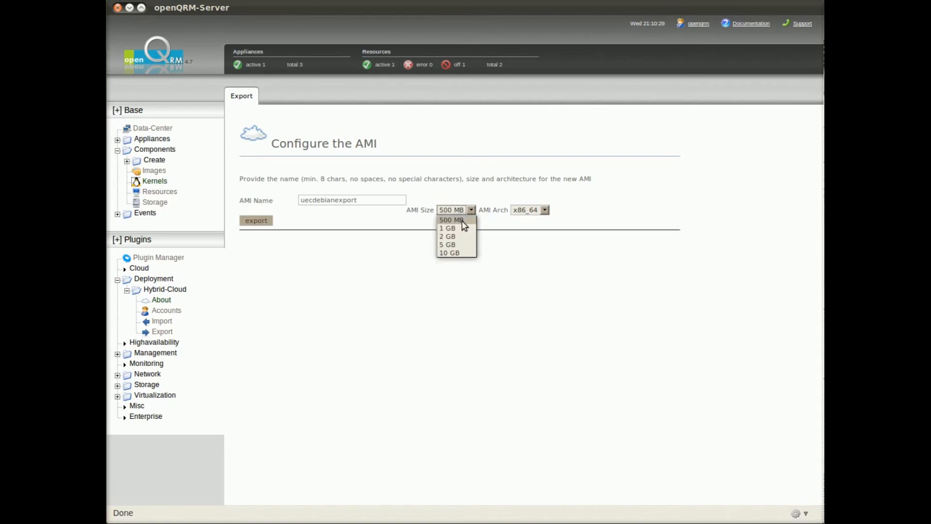
mouse_move(462, 241)
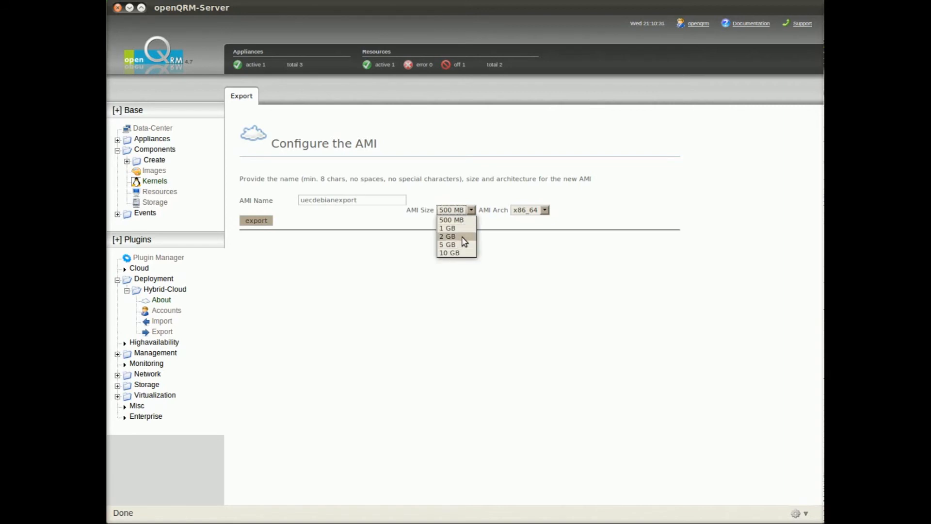
click(446, 244)
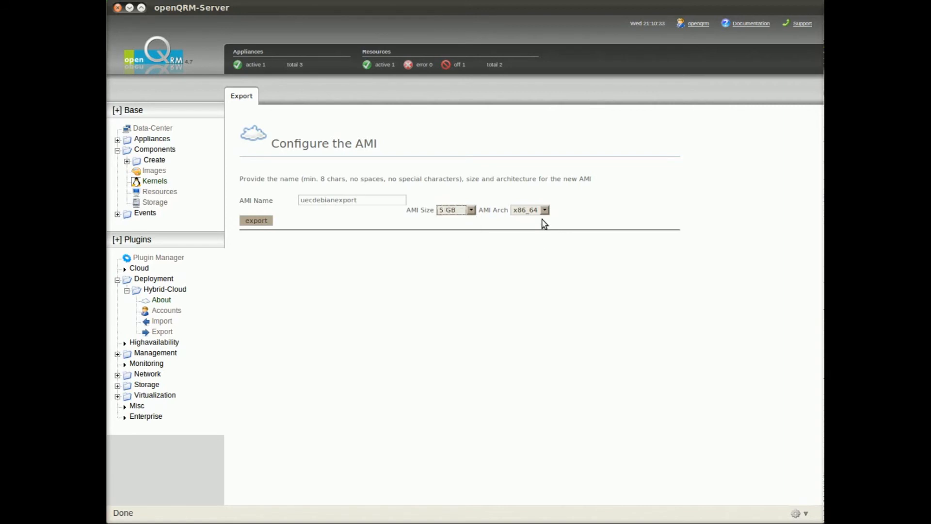
mouse_move(269, 238)
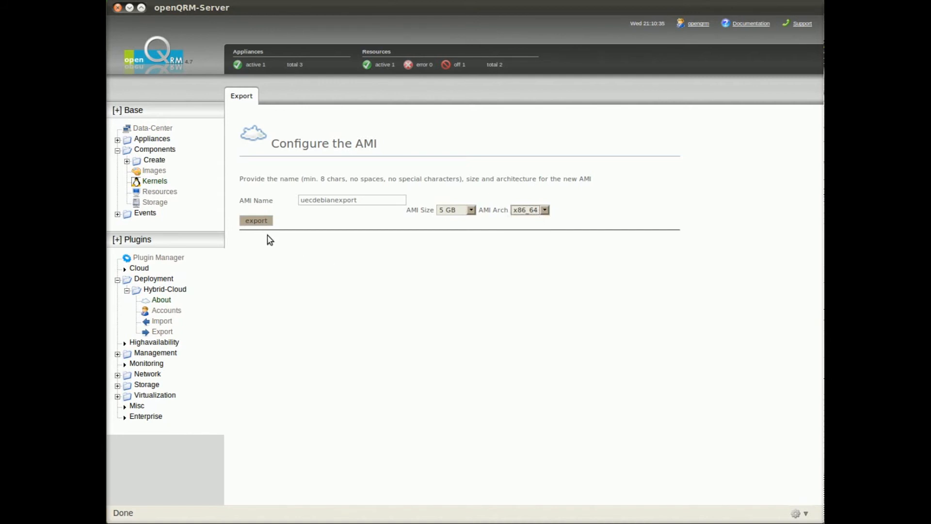
click(257, 220)
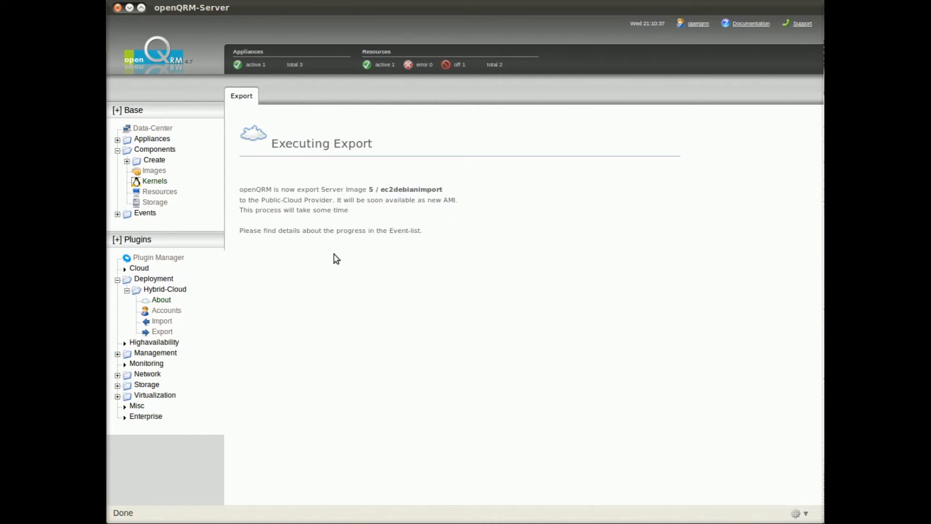